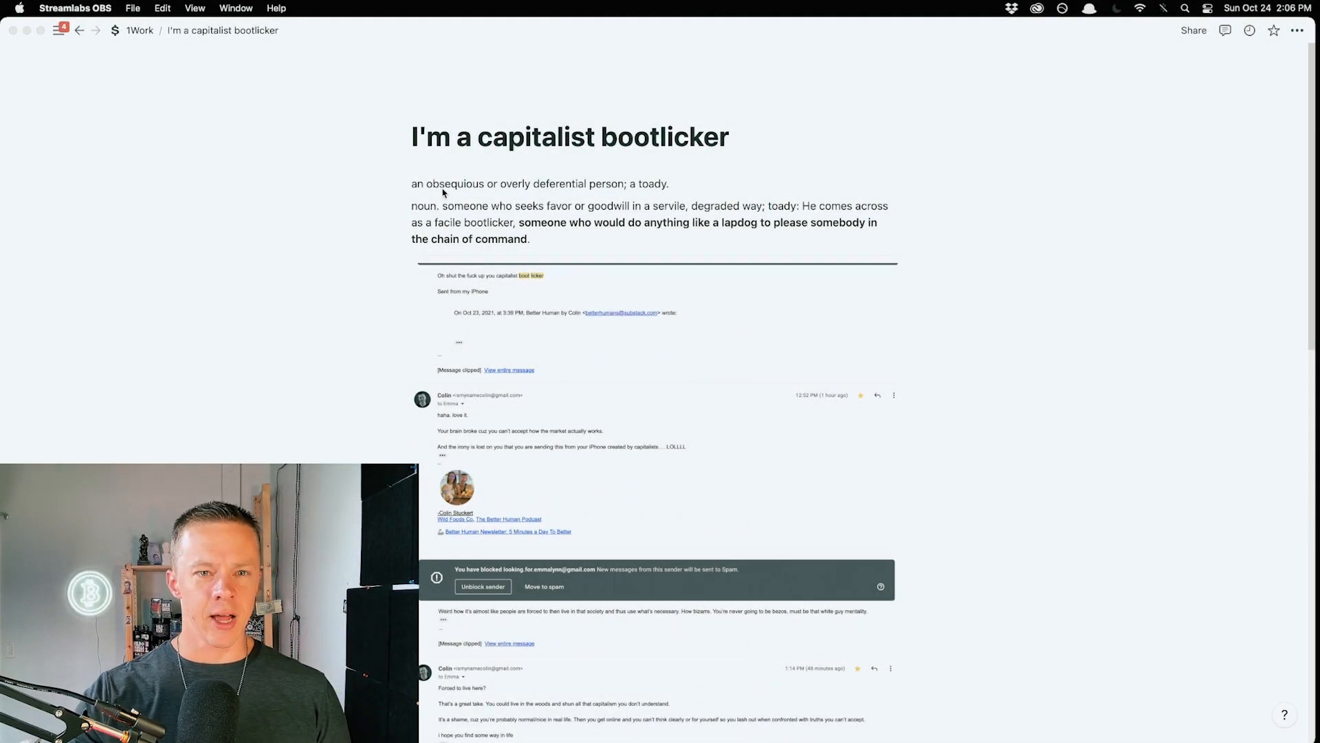
Step: Select the definition lines and remove bold from the noun definition phrases
double_click(453, 183)
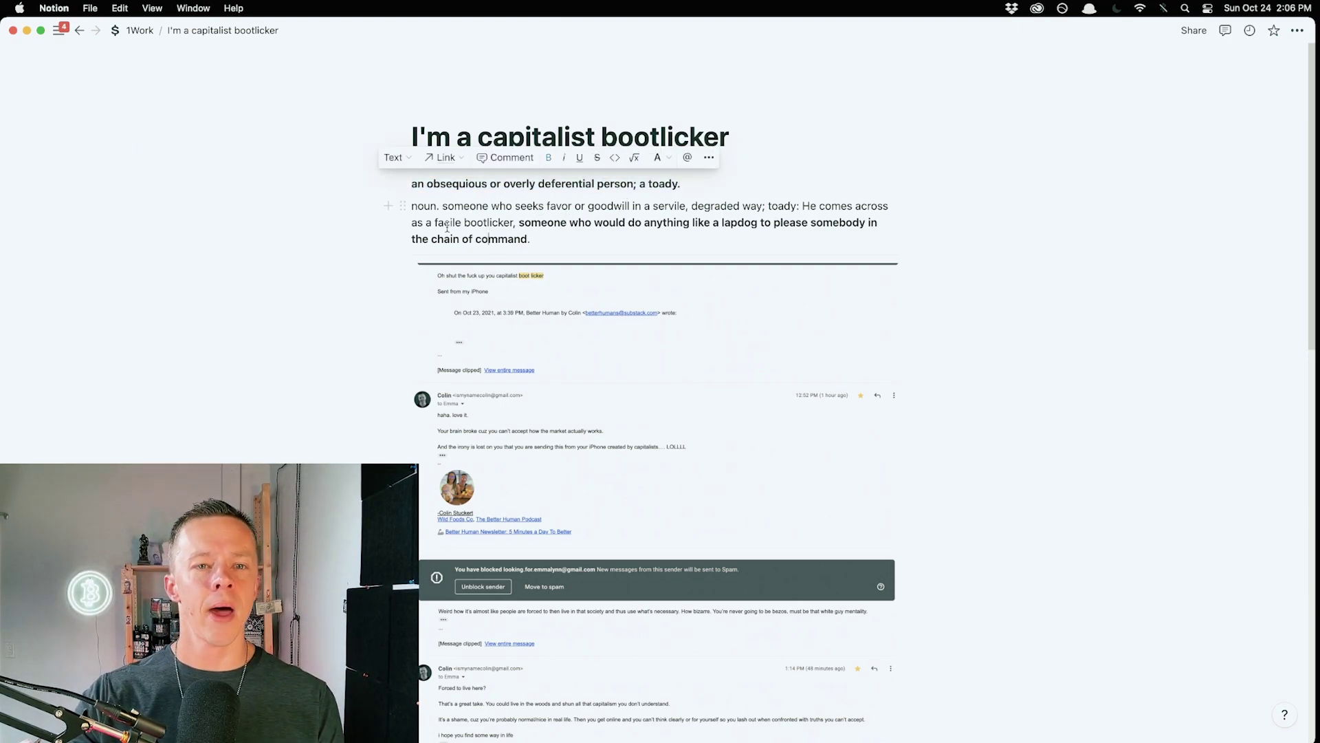
left_click(534, 239)
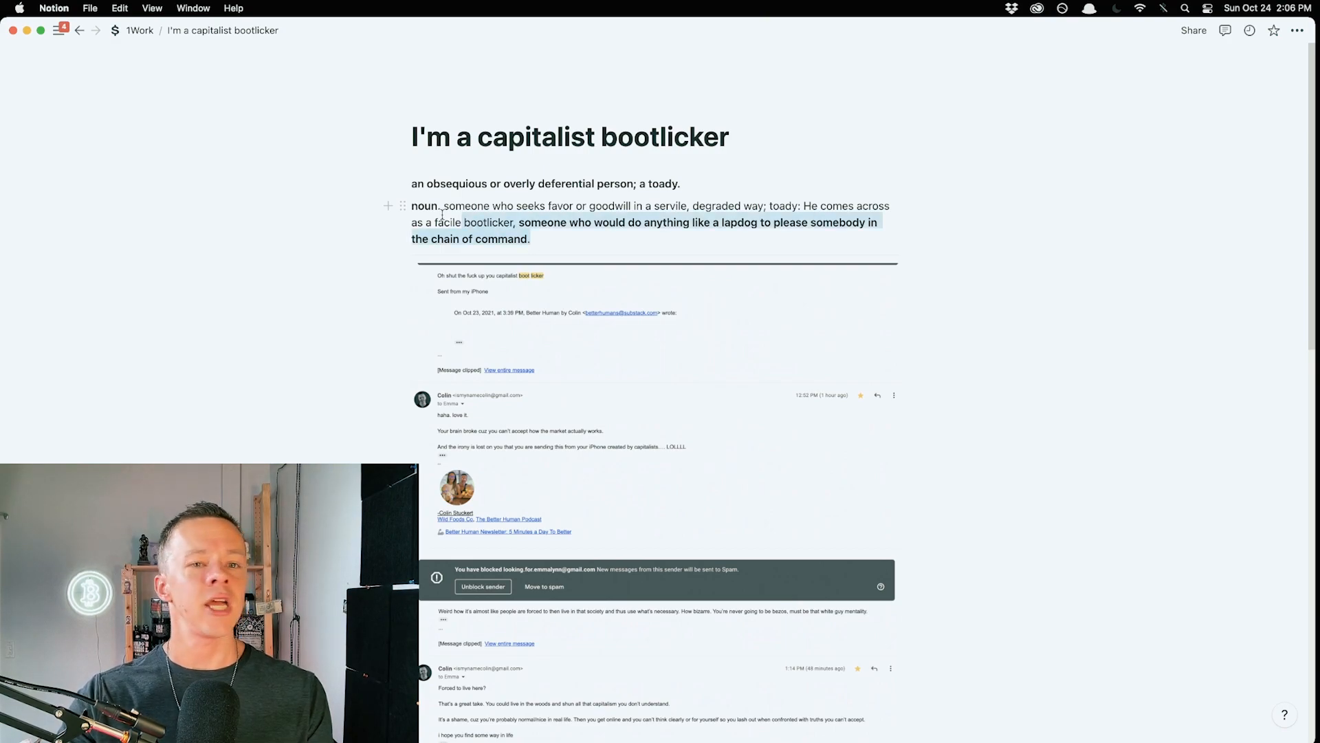
left_click(515, 239)
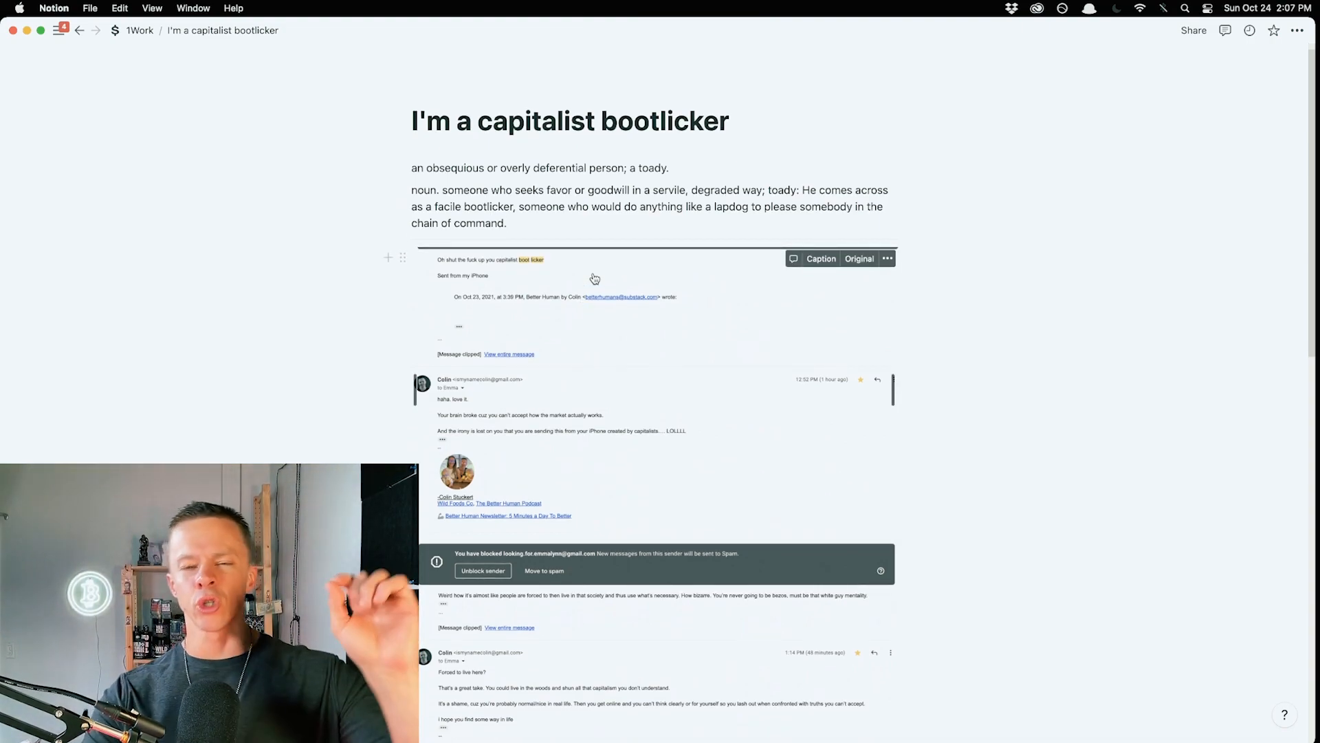
mouse_move(603, 331)
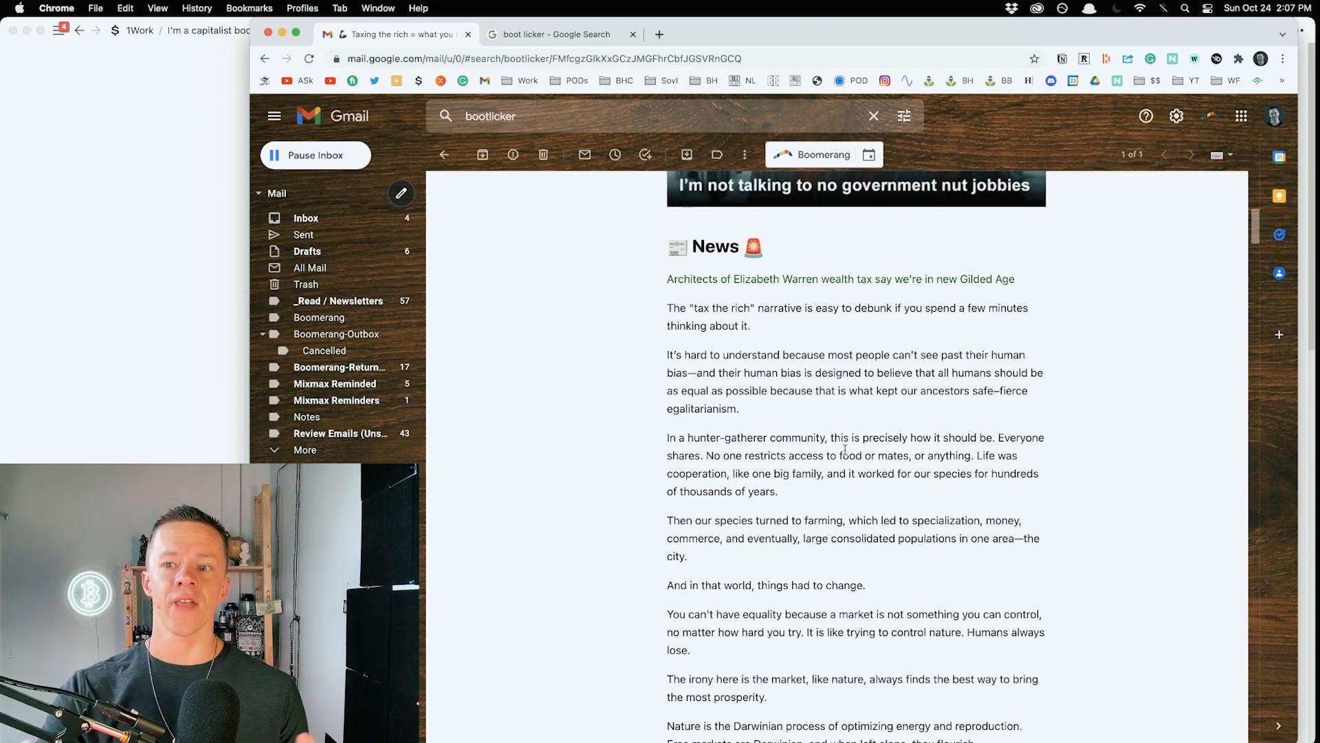
left_click_drag(667, 307, 755, 326)
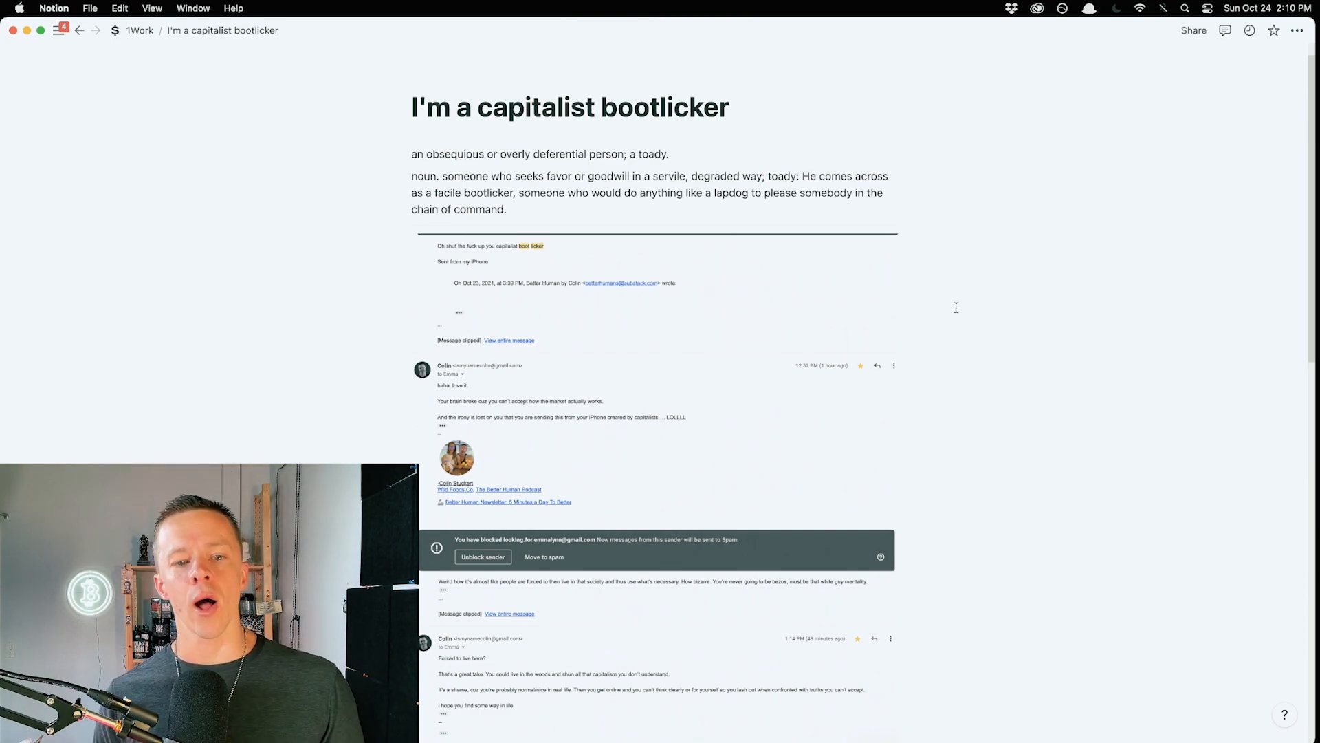
Step: Scroll past the email-exchange screenshot to show the Better Human section
scroll("down", 3)
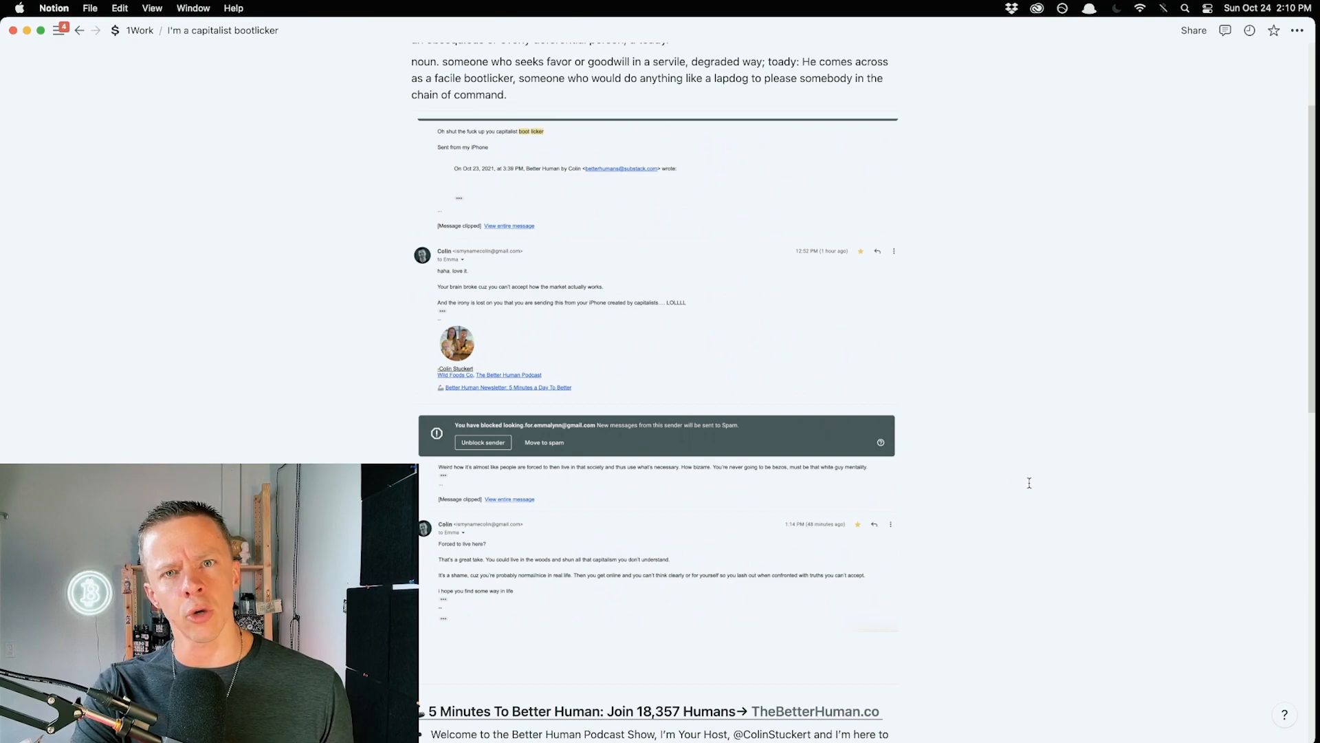
mouse_move(1068, 495)
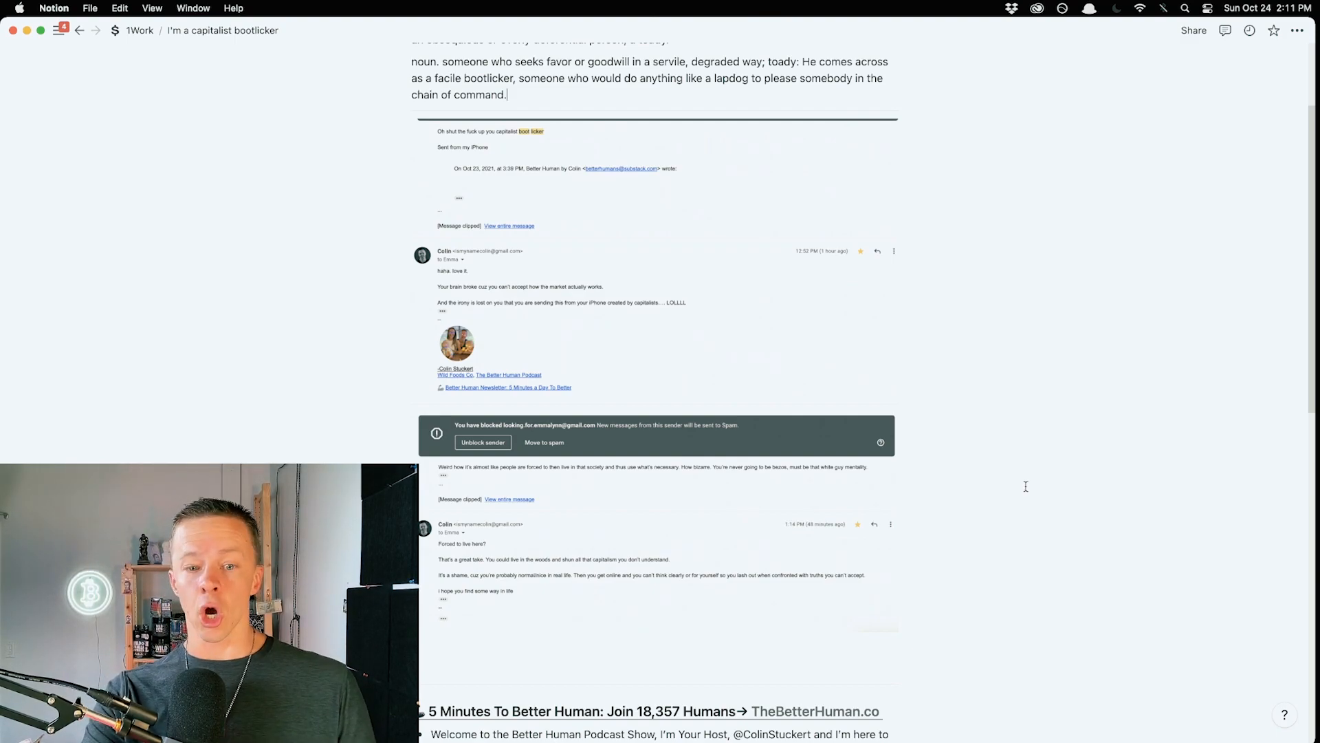
mouse_move(1033, 473)
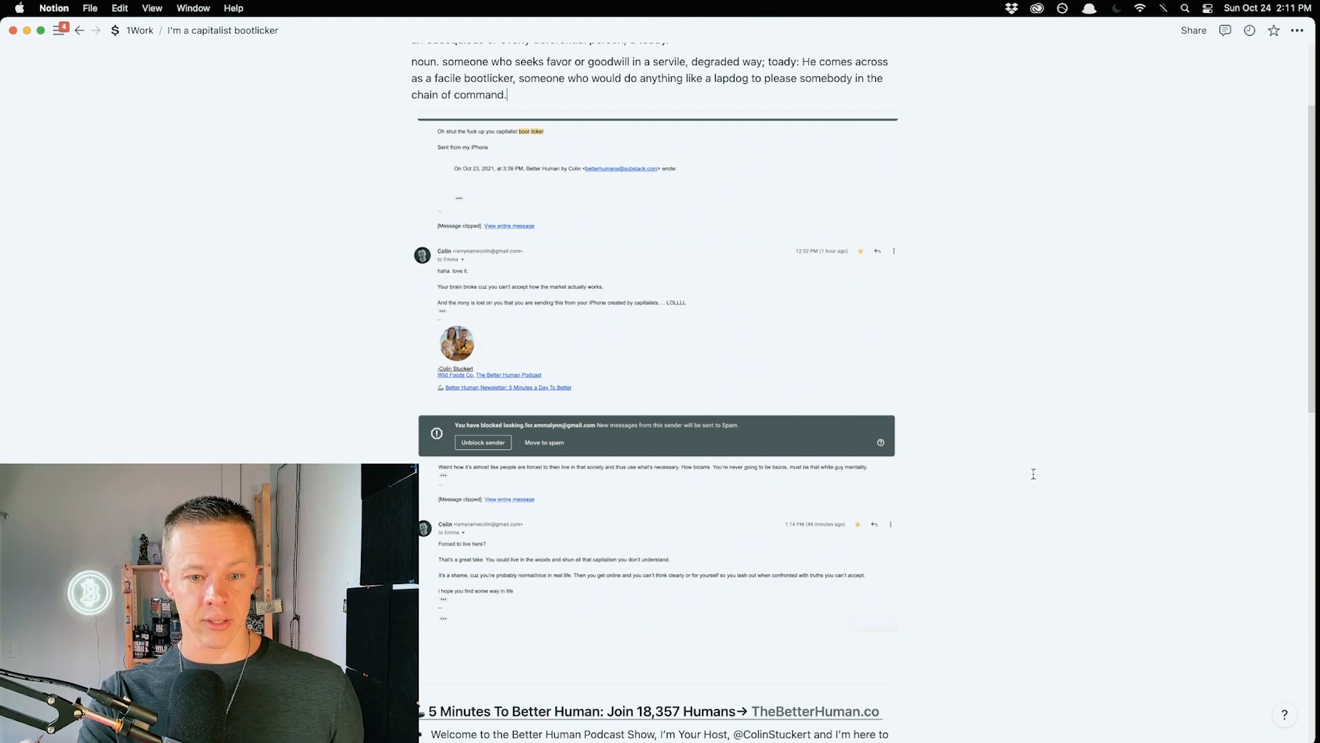